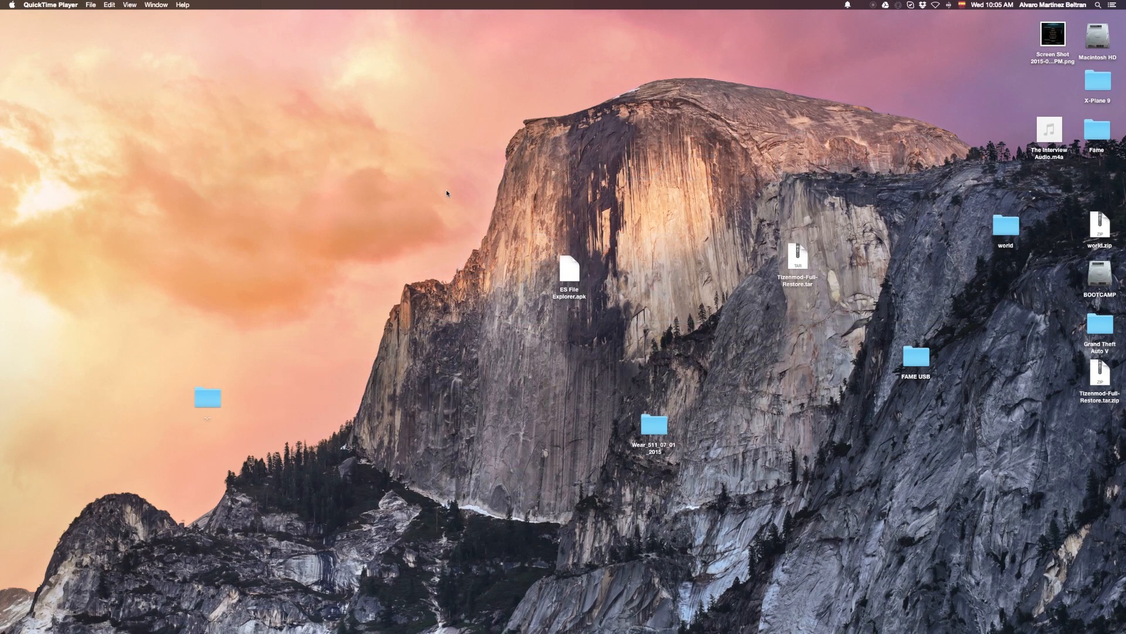
{"action": "mouse_move", "coordinate": [442, 200]}
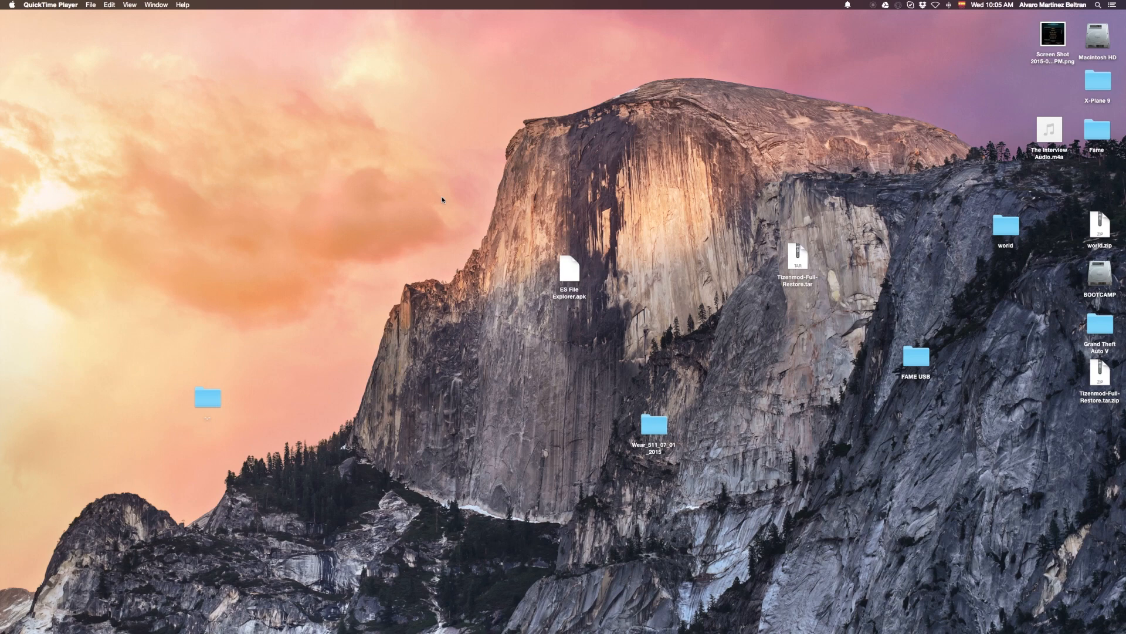
{"action": "mouse_move", "coordinate": [452, 201]}
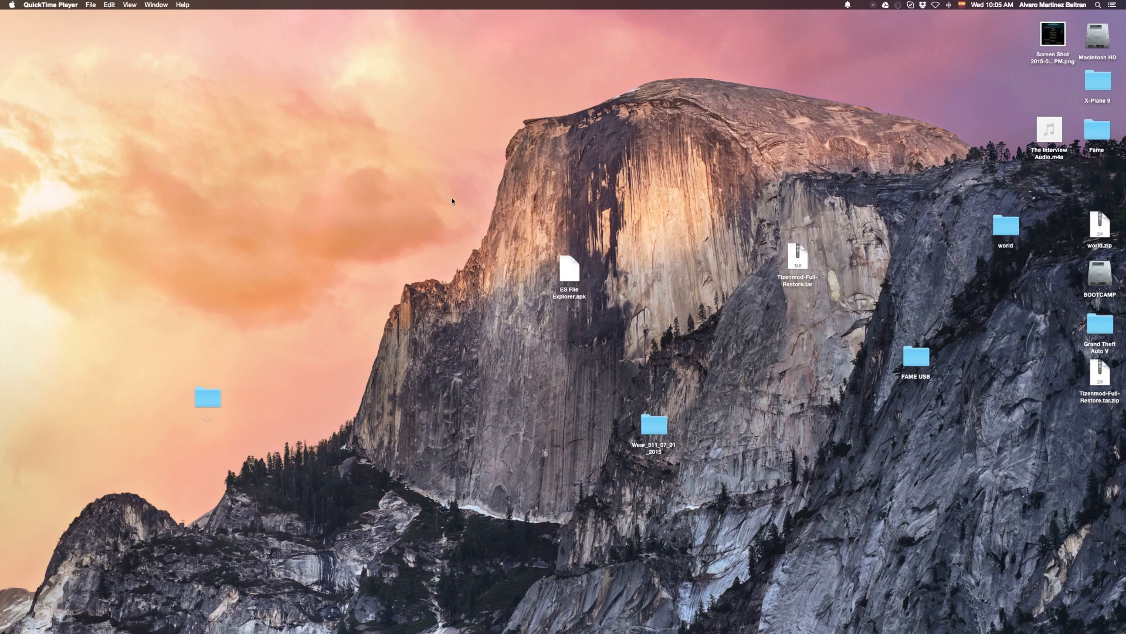
{"action": "mouse_move", "coordinate": [463, 203]}
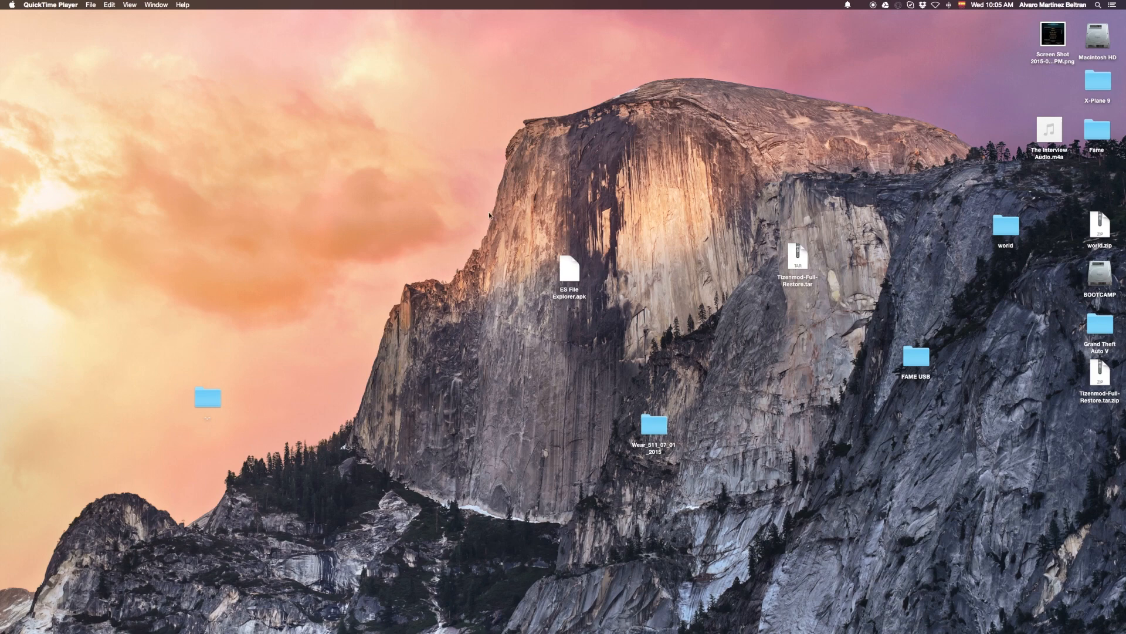
{"action": "mouse_move", "coordinate": [722, 141]}
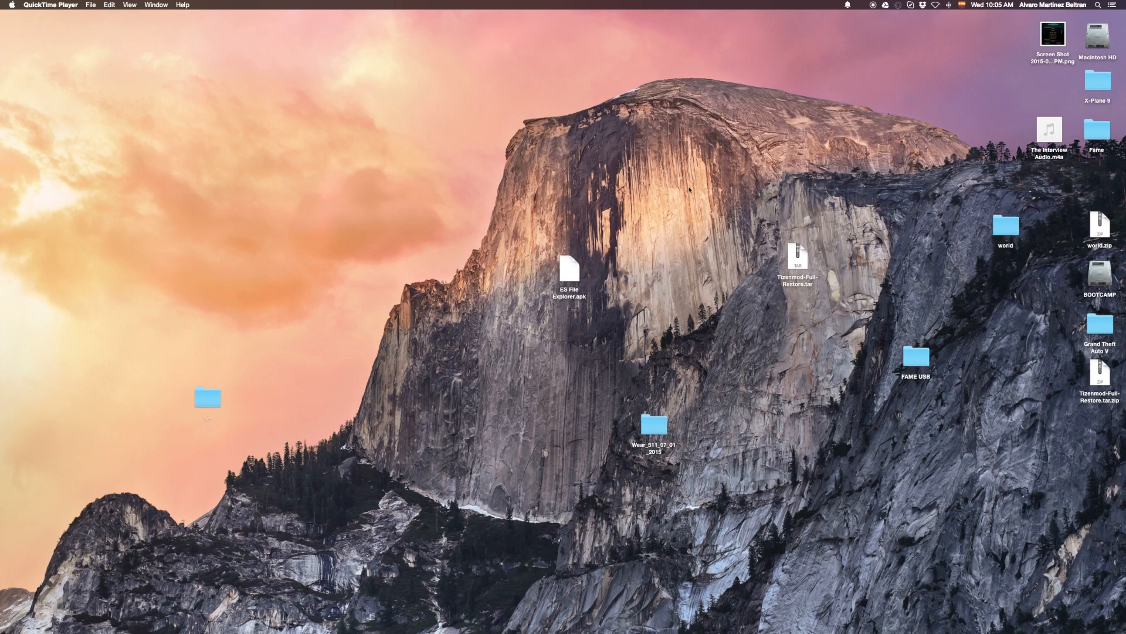
{"action": "mouse_move", "coordinate": [635, 216]}
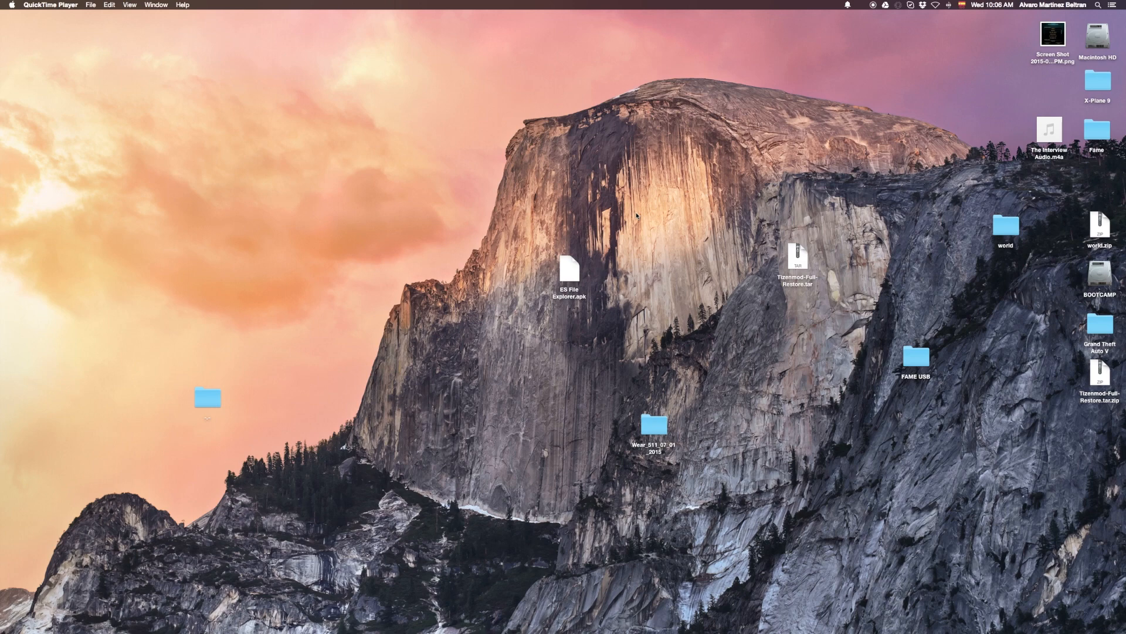
- Make Finder active by clicking the desktop where ES File Explorer.apk sits
{"action": "left_click", "coordinate": [569, 272]}
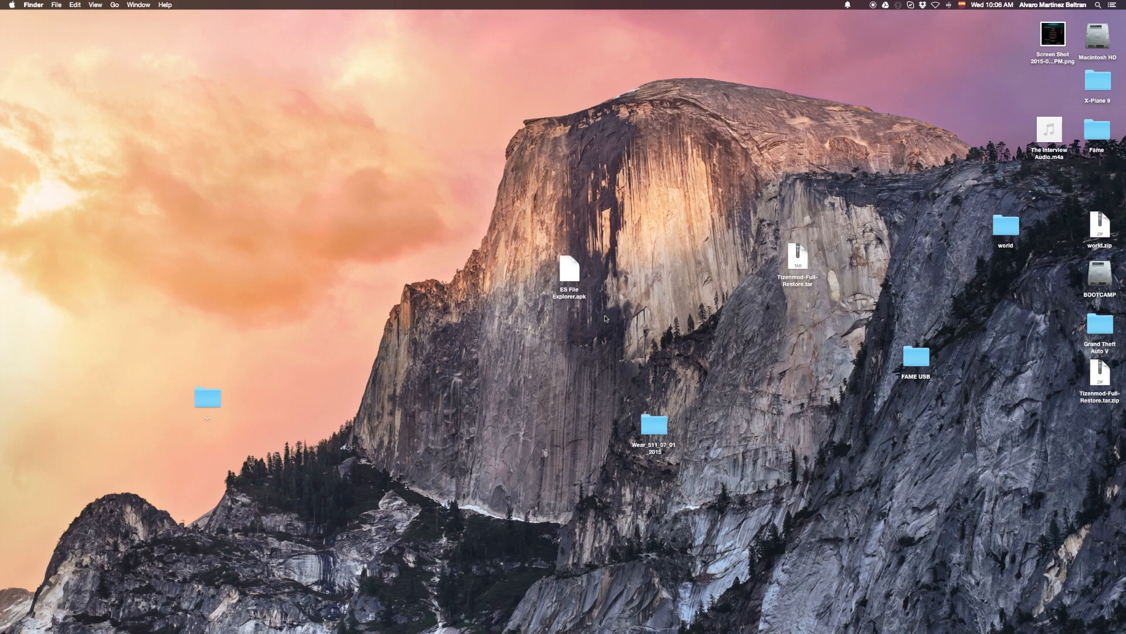
{"action": "mouse_move", "coordinate": [604, 321]}
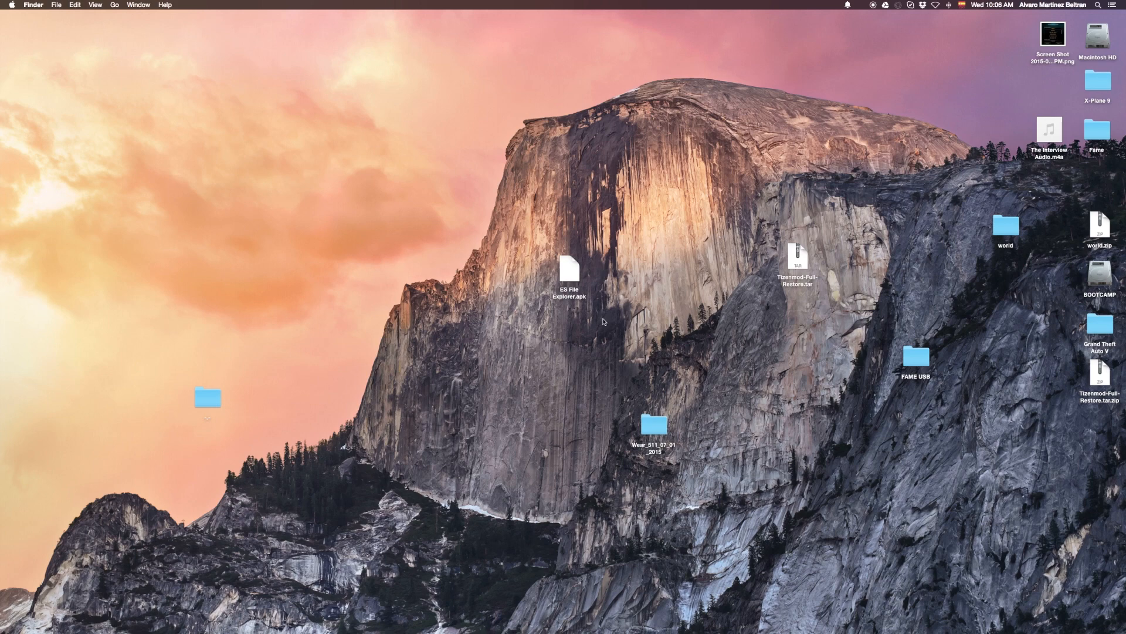
{"action": "left_click", "coordinate": [569, 274]}
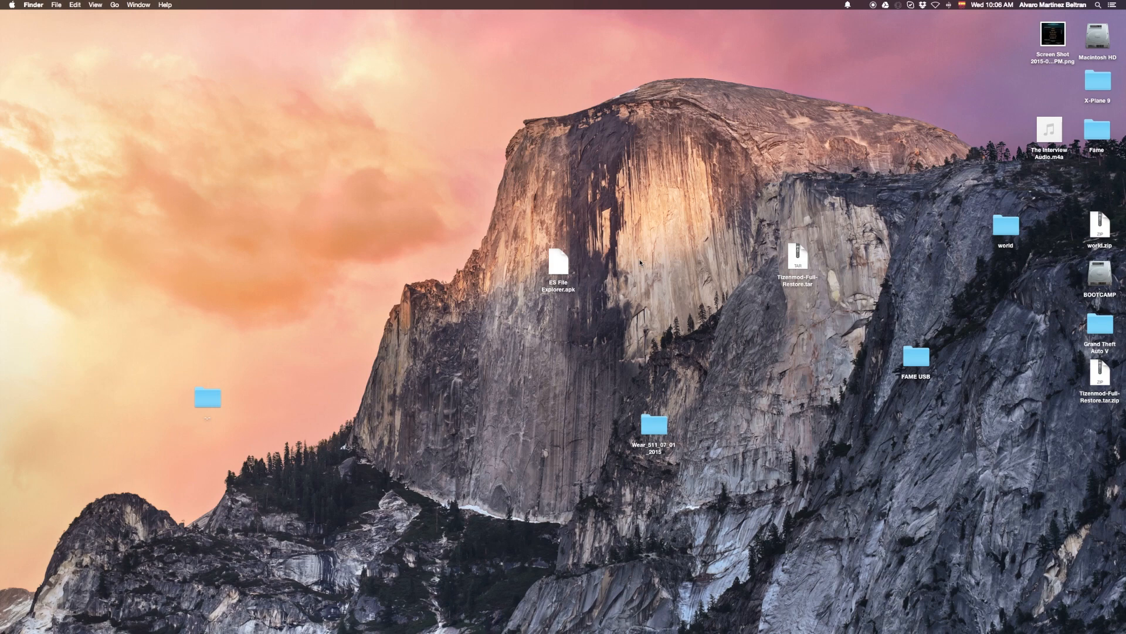
- Launch Terminal by searching 'terminal' in Spotlight
{"action": "type", "text": "tr"}
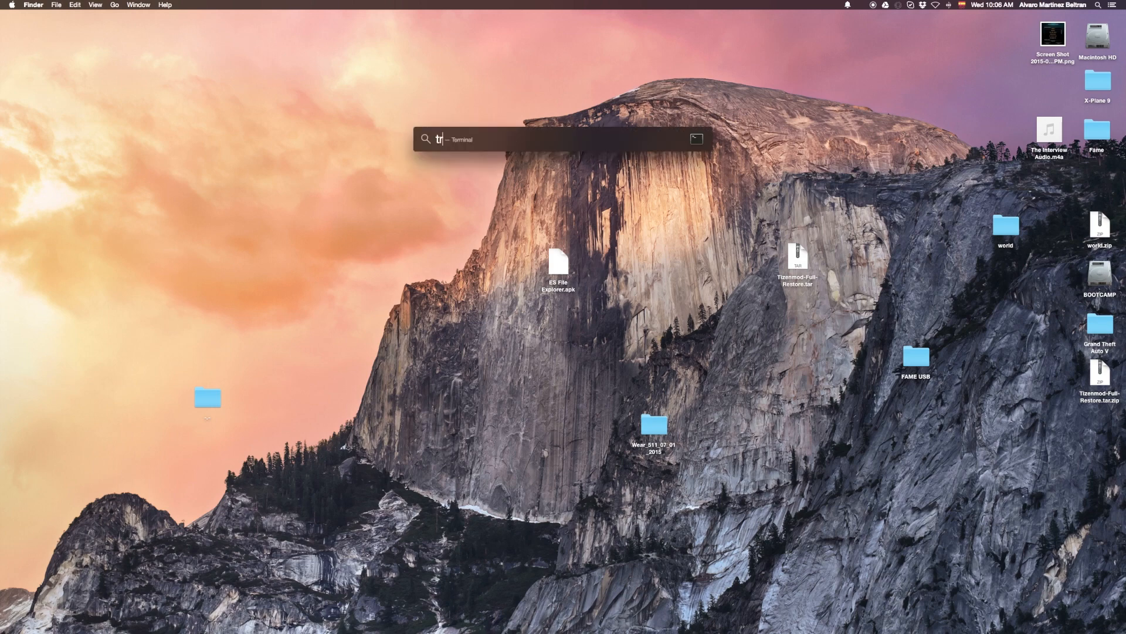
{"action": "type", "text": "erminal"}
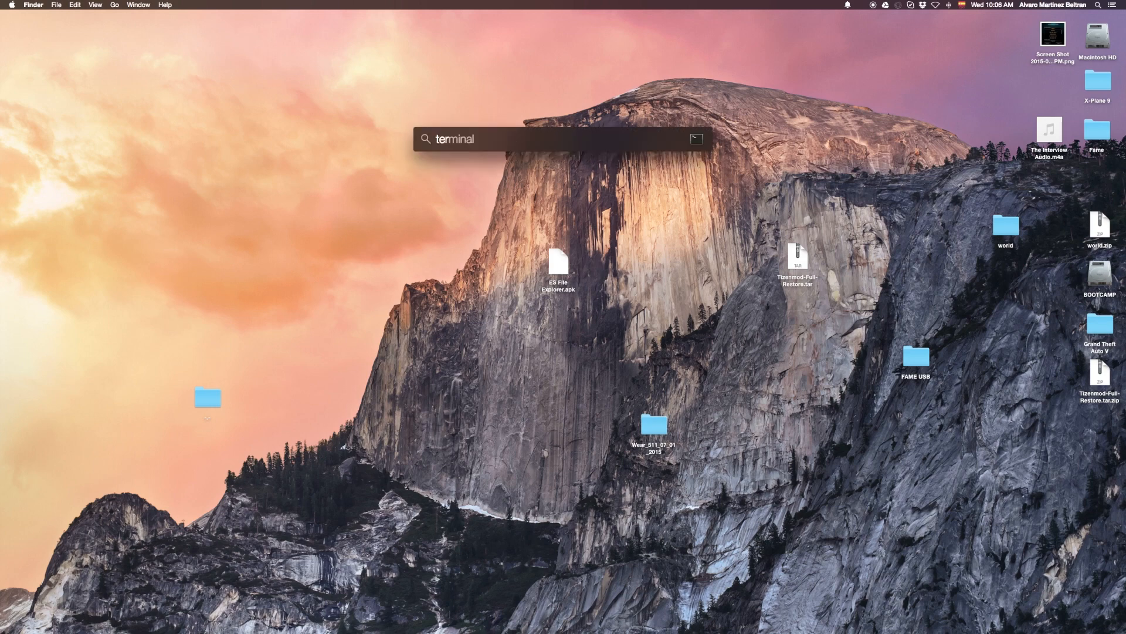
{"action": "key", "text": "return"}
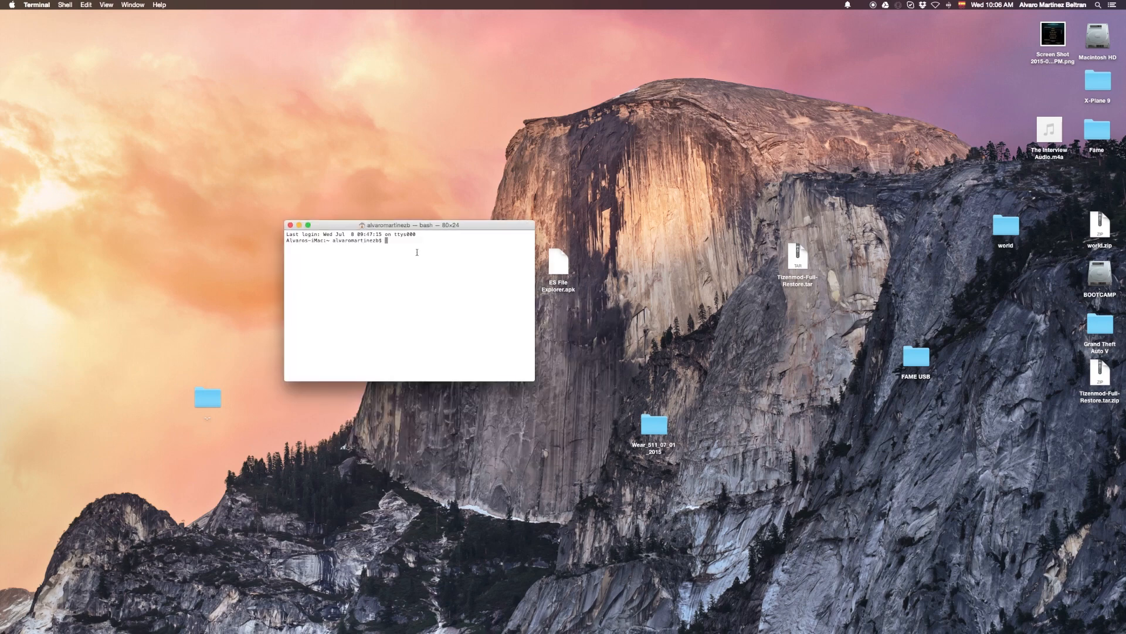
- Run 'adb devices' to confirm one attached device, then begin the next adb command
{"action": "type", "text": "ad"}
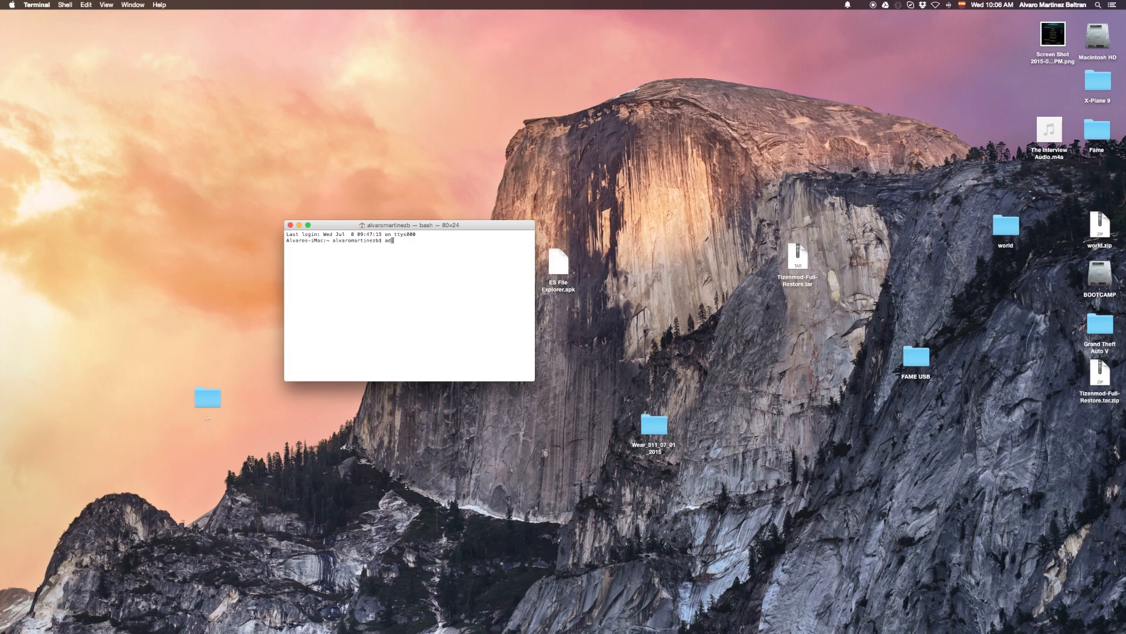
{"action": "type", "text": "b devices"}
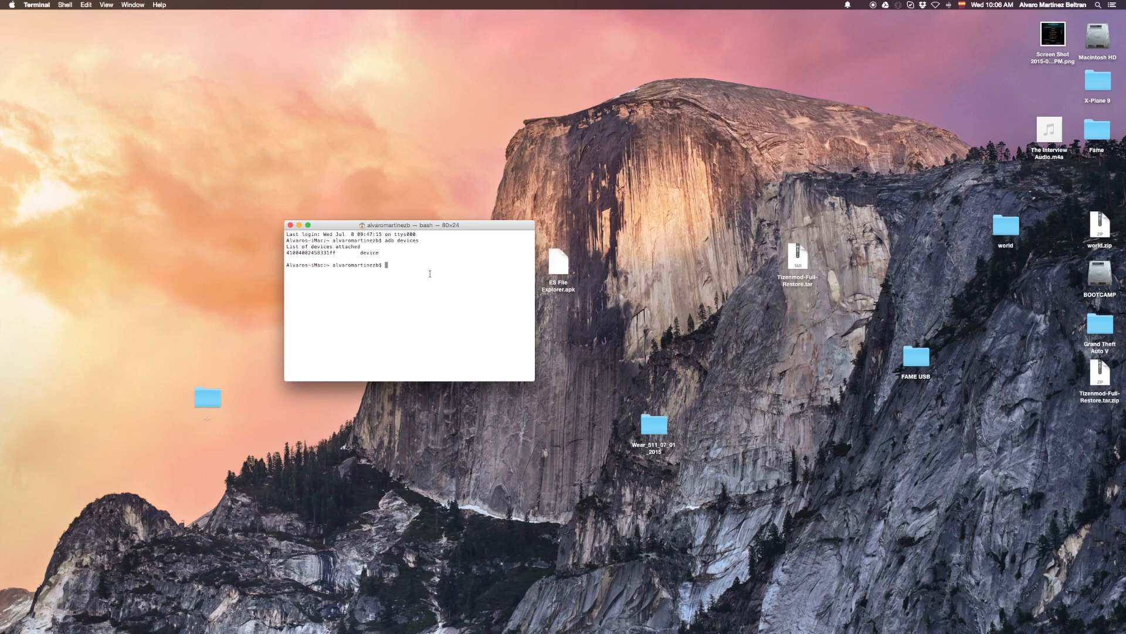
{"action": "type", "text": "ad"}
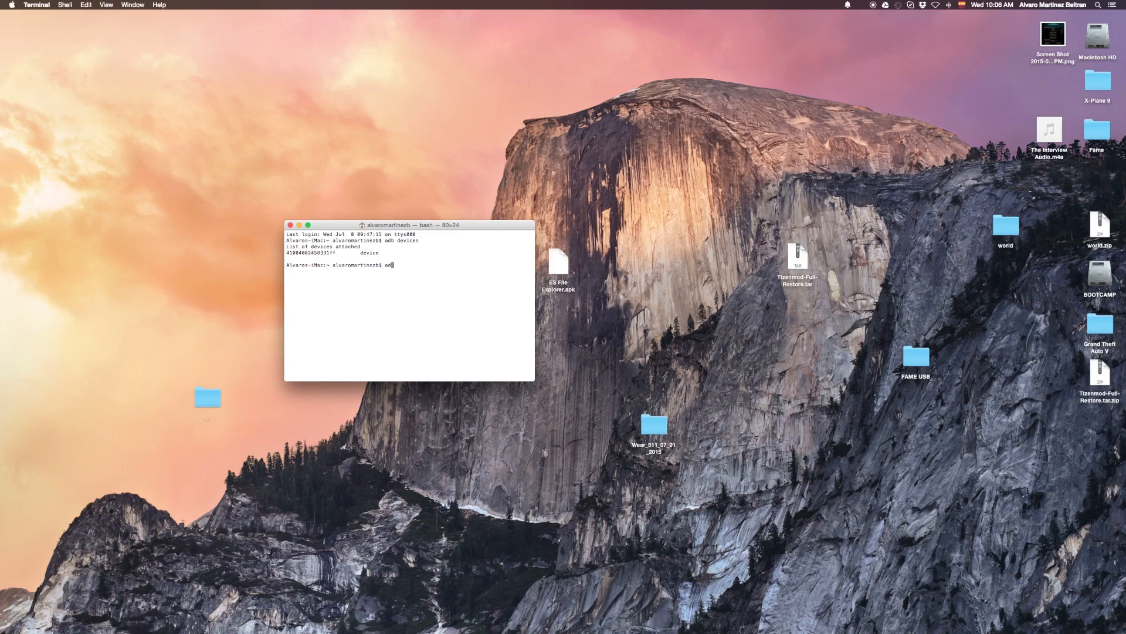